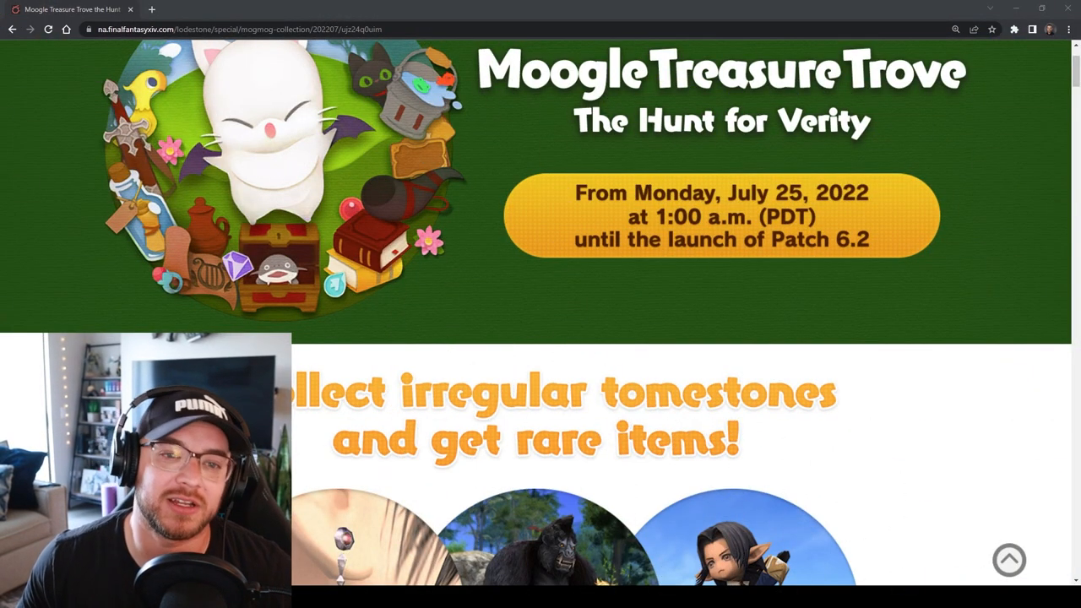
Scroll past the Moogle Treasure Trove banner and intro graphics to the Event Overview dates
{"action": "scroll", "scroll_direction": "down", "scroll_amount": 3}
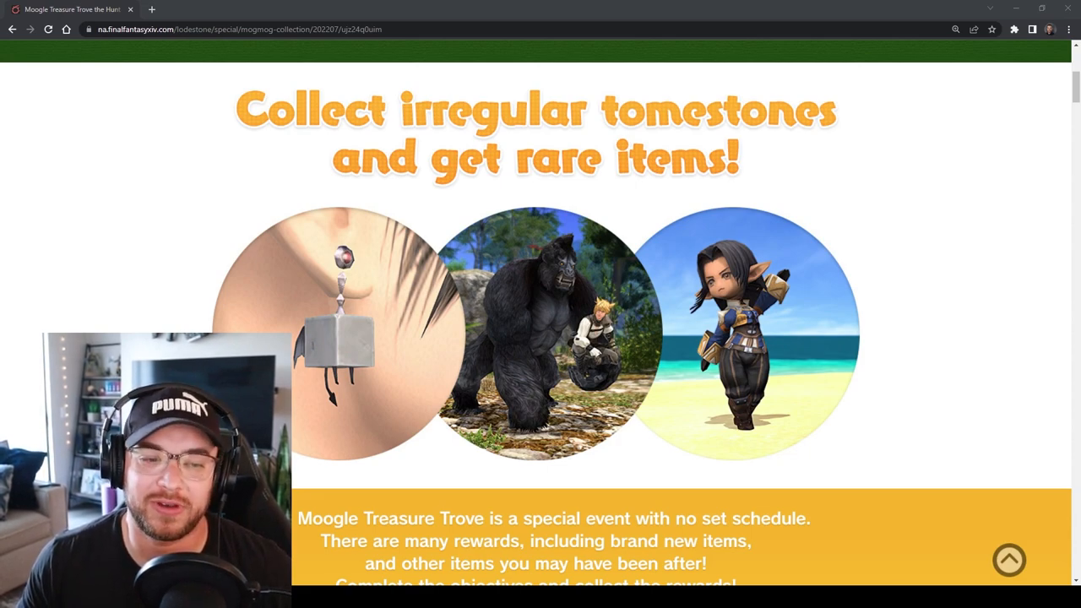
{"action": "scroll", "scroll_direction": "down", "scroll_amount": 3}
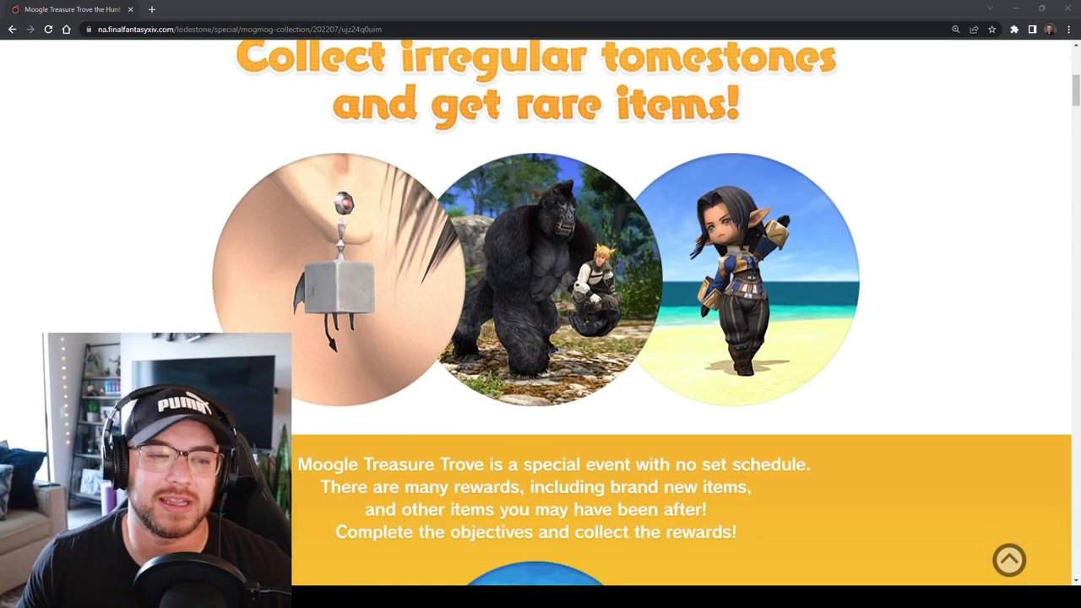
{"action": "scroll", "scroll_direction": "down", "scroll_amount": 3}
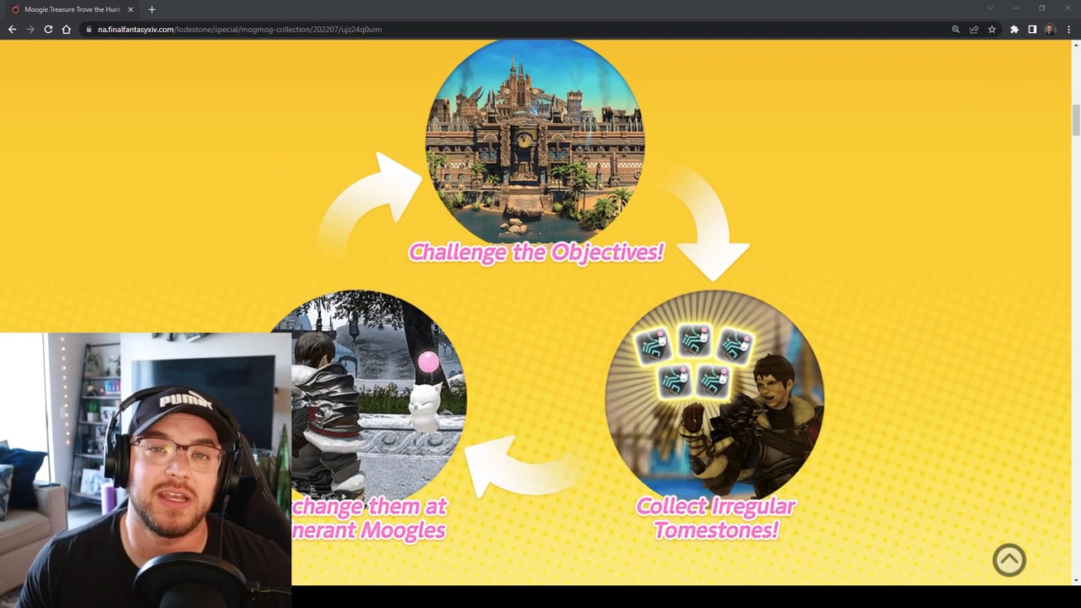
{"action": "scroll", "scroll_direction": "down", "scroll_amount": 3}
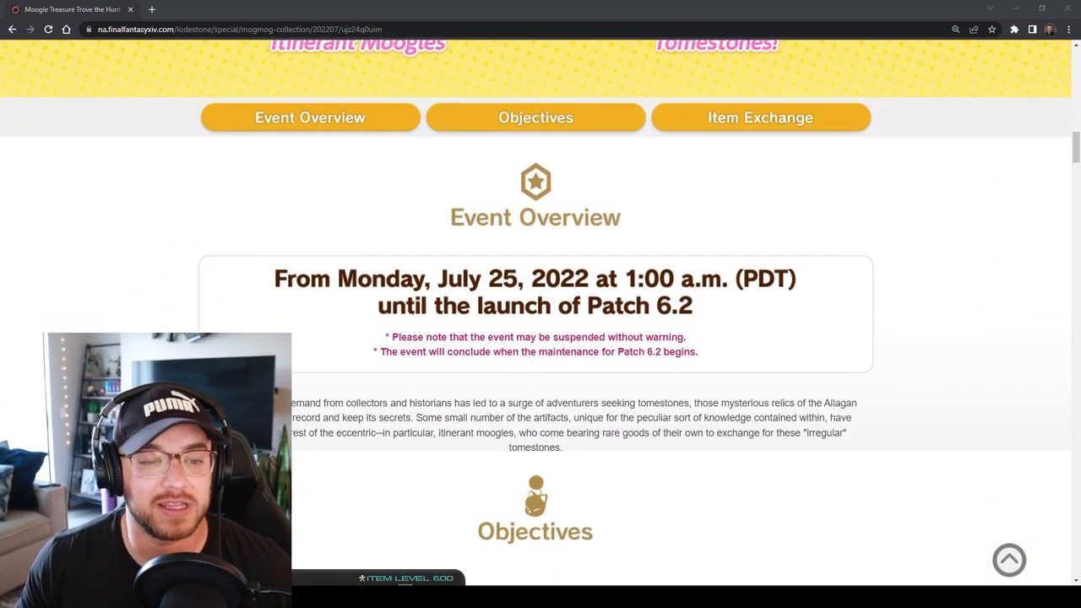
Jump to Objectives and read the five- and four-tomestone raid and dungeon groups
{"action": "left_click", "coordinate": [533, 118]}
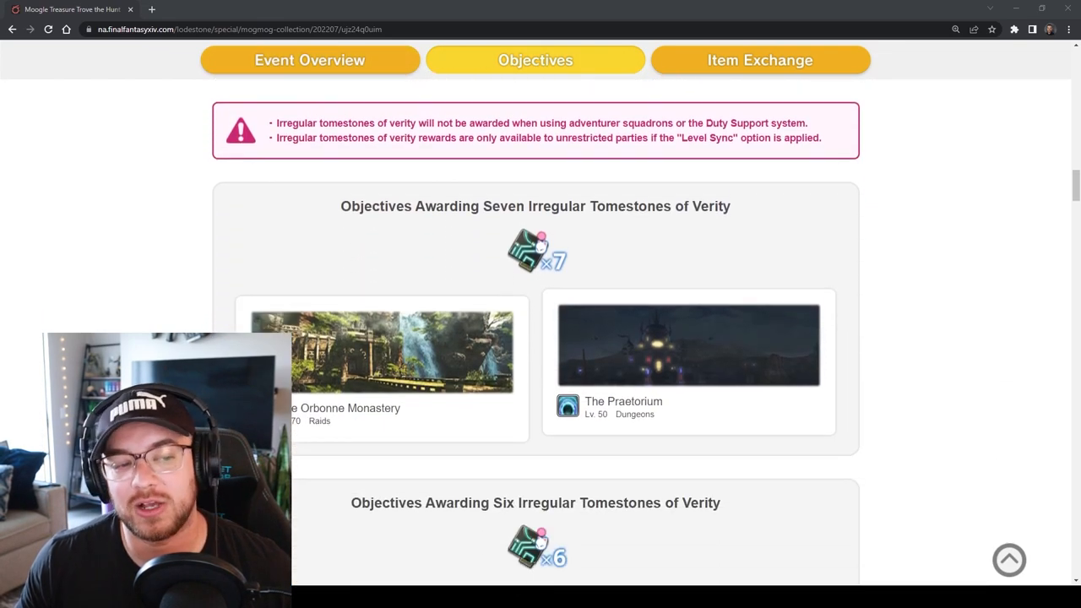
{"action": "scroll", "scroll_direction": "down", "scroll_amount": 3}
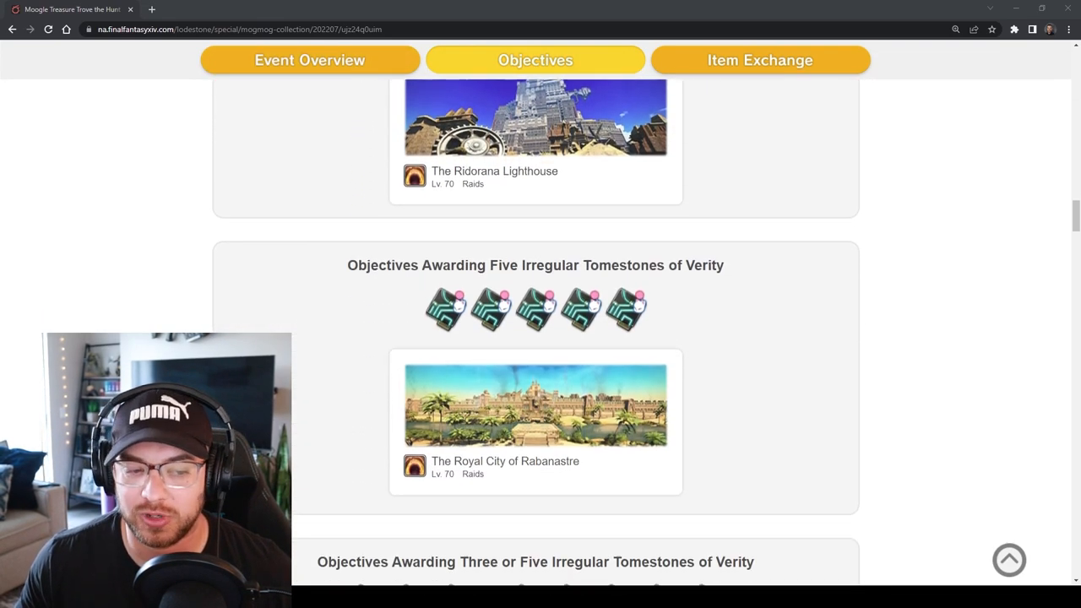
{"action": "scroll", "scroll_direction": "down", "scroll_amount": 3}
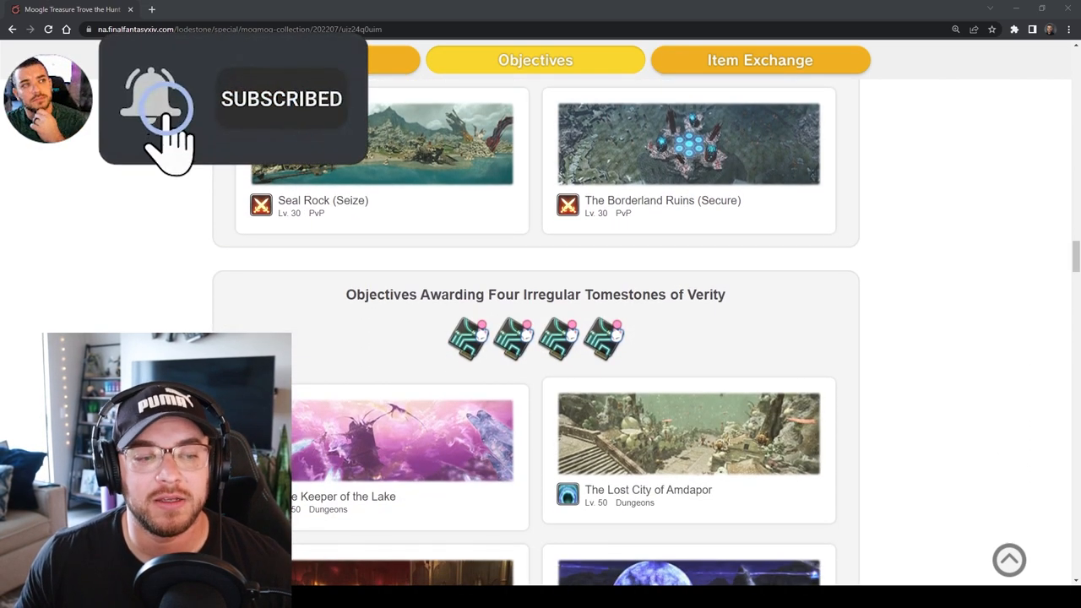
{"action": "scroll", "scroll_direction": "down", "scroll_amount": 3}
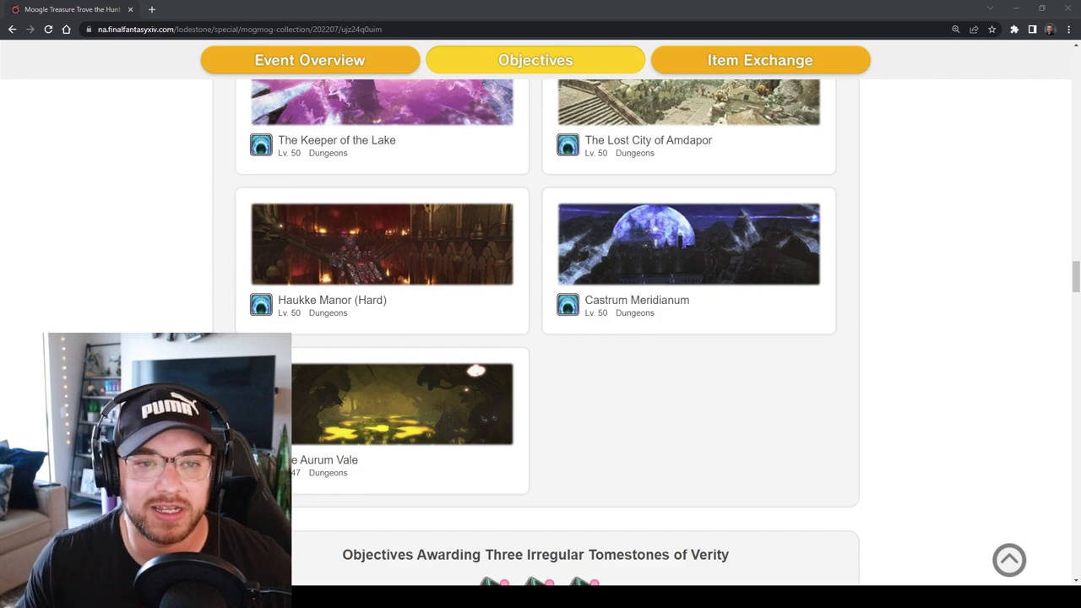
{"action": "scroll", "scroll_direction": "down", "scroll_amount": 3}
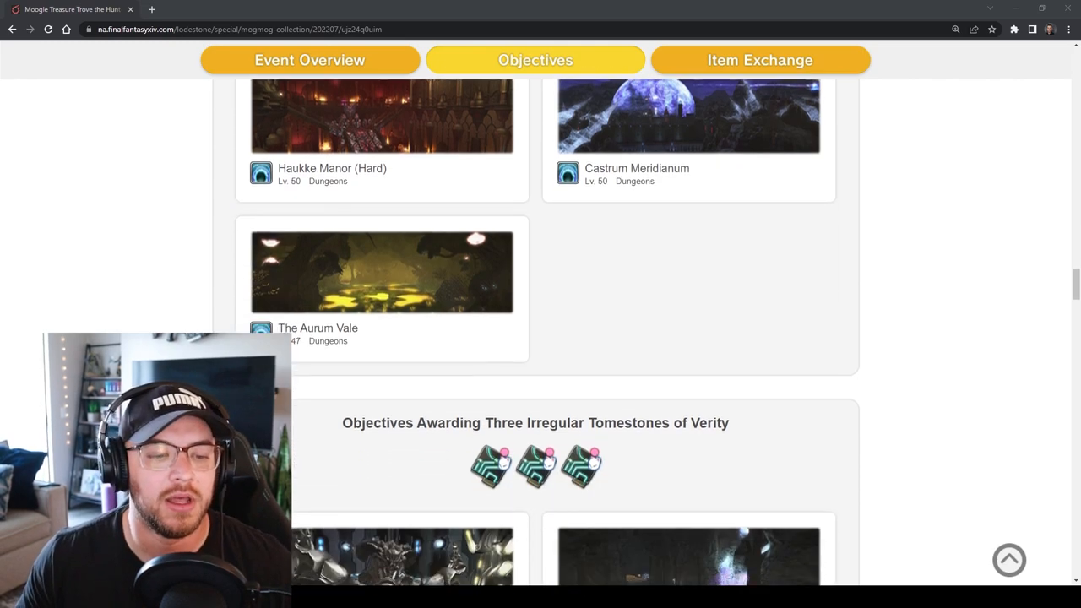
Continue through the three- and two-tomestone duties down to the Item Exchange heading
{"action": "scroll", "scroll_direction": "down", "scroll_amount": 3}
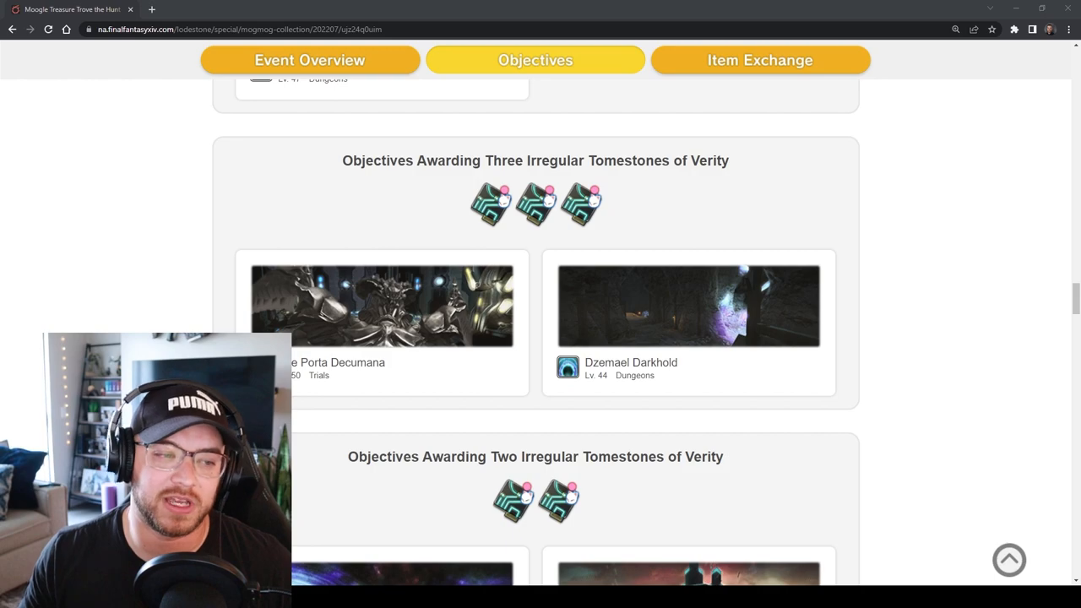
{"action": "scroll", "scroll_direction": "down", "scroll_amount": 3}
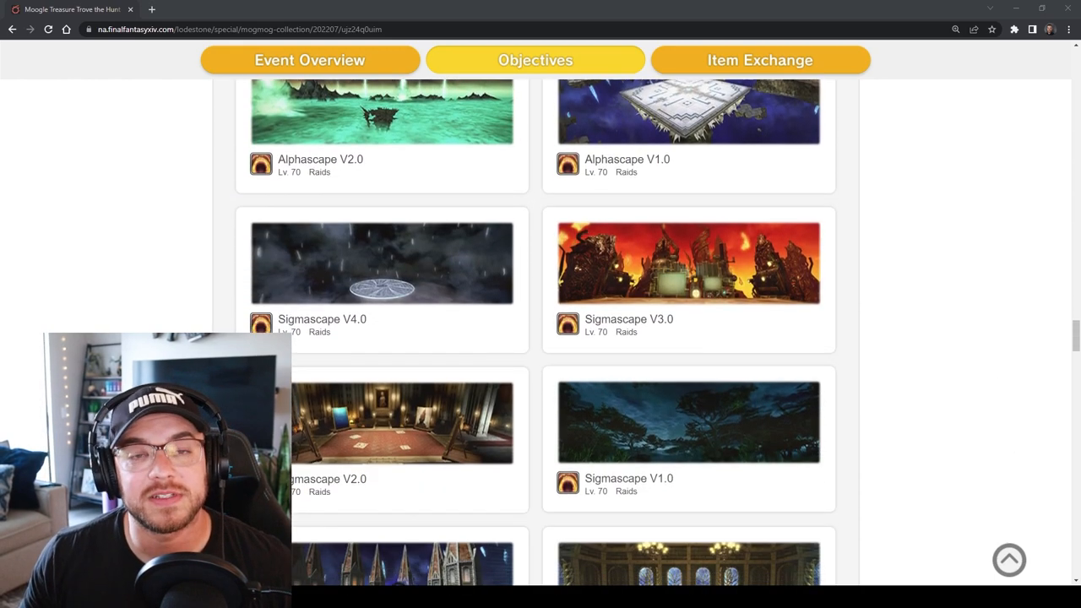
{"action": "scroll", "scroll_direction": "down", "scroll_amount": 3}
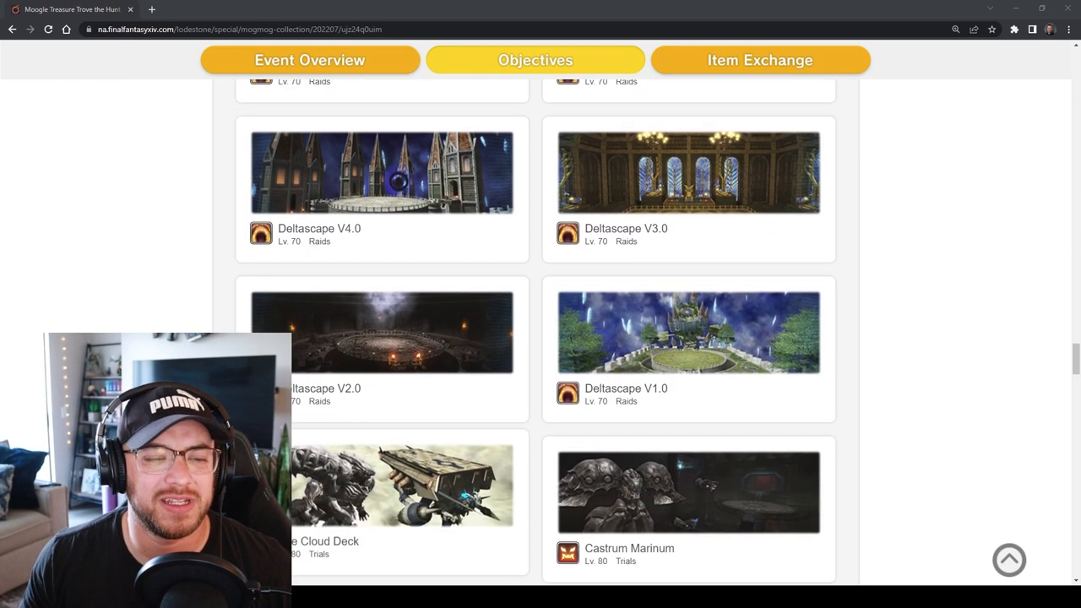
{"action": "scroll", "scroll_direction": "down", "scroll_amount": 3}
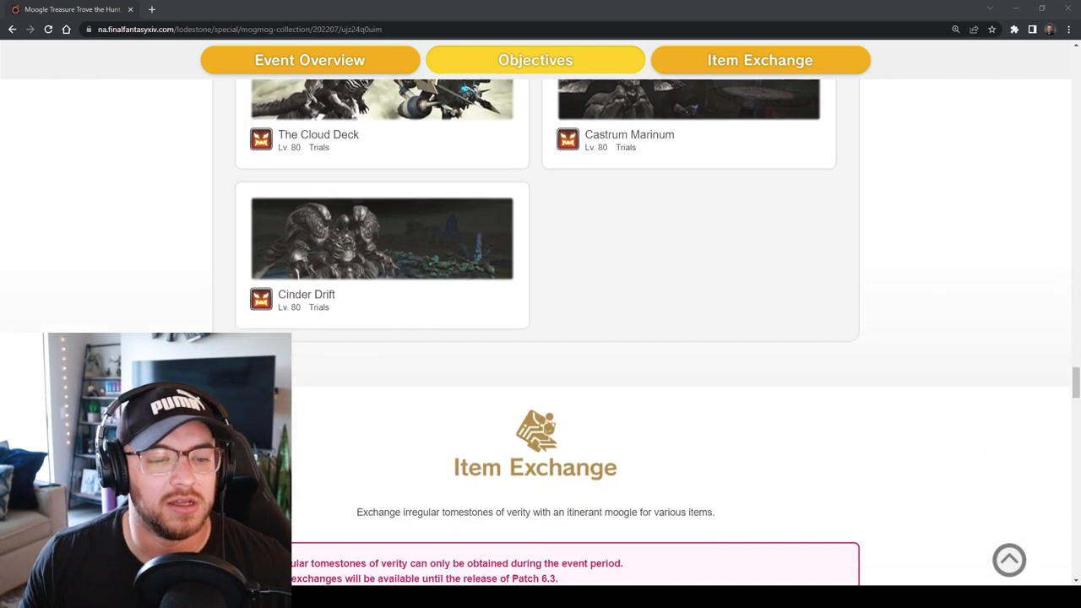
Scroll past the moogle city location maps into the Exchangeable Items table with tomestone costs
{"action": "scroll", "scroll_direction": "down", "scroll_amount": 3}
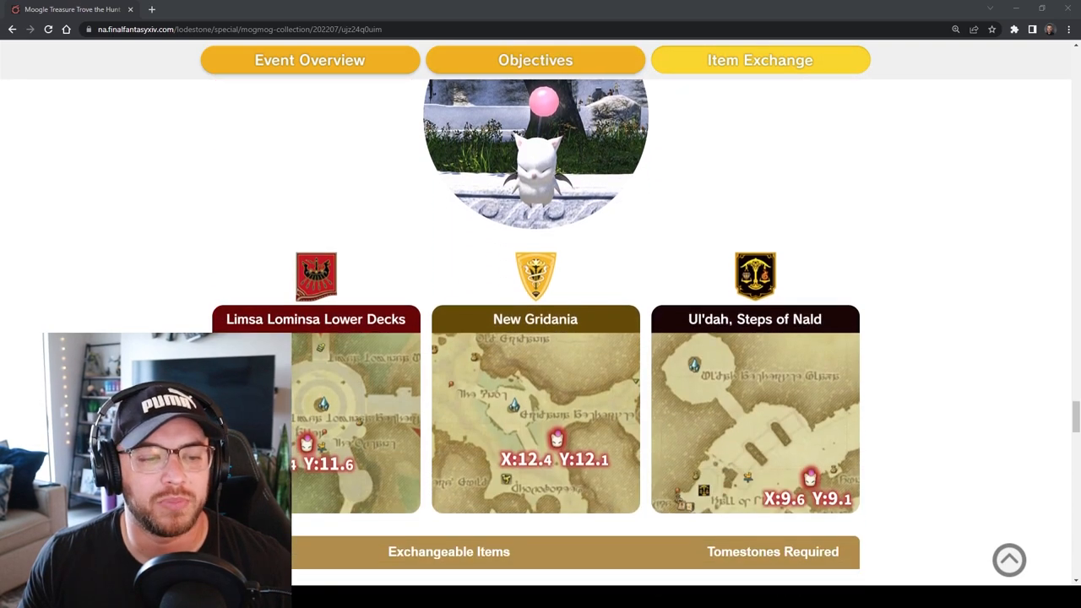
{"action": "scroll", "scroll_direction": "down", "scroll_amount": 3}
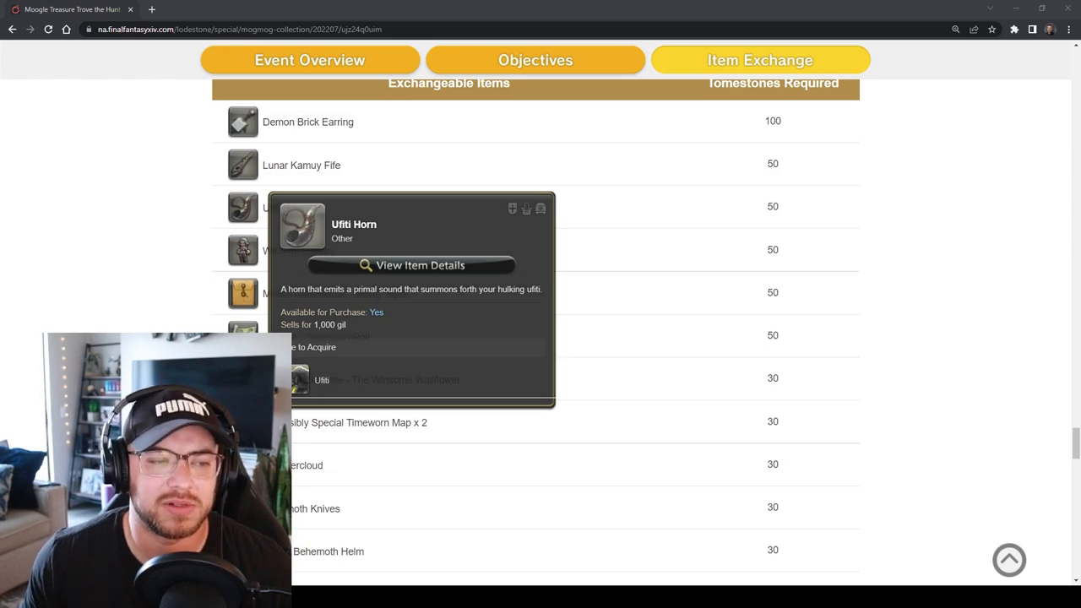
Scroll the exchange table from 30-tomestone whistles and furnishings to 15-tomestone Neo-Ishgardian Aiming gear
{"action": "scroll", "scroll_direction": "down", "scroll_amount": 3}
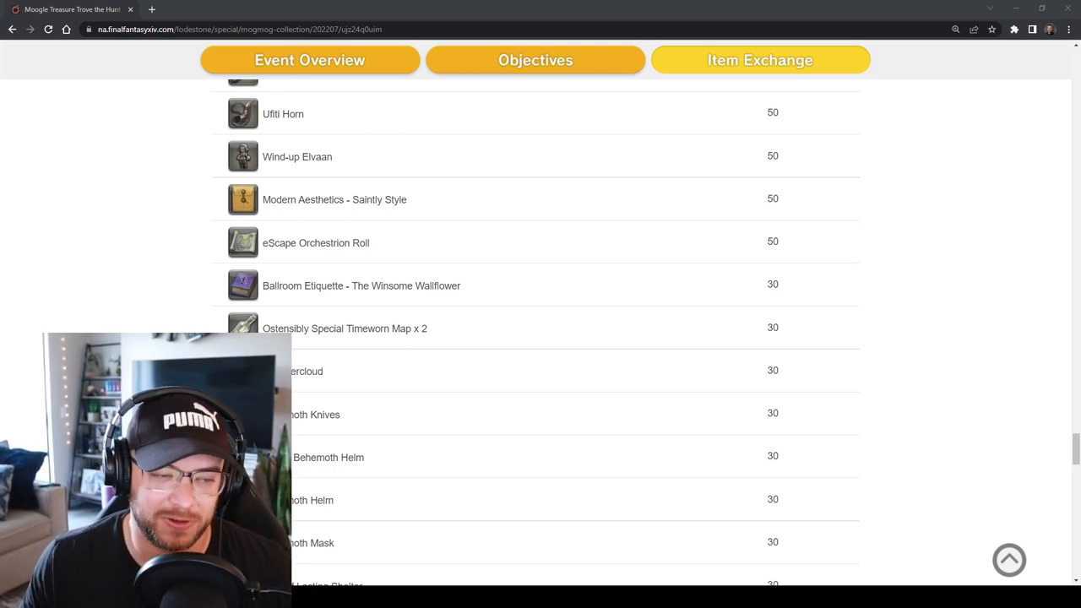
{"action": "scroll", "scroll_direction": "down", "scroll_amount": 3}
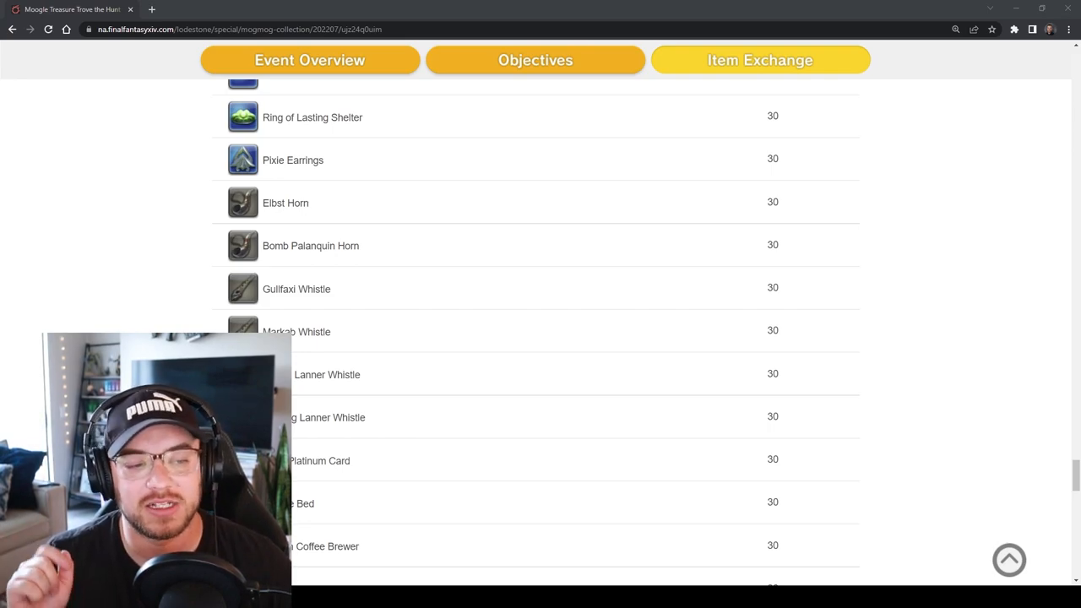
{"action": "scroll", "scroll_direction": "down", "scroll_amount": 3}
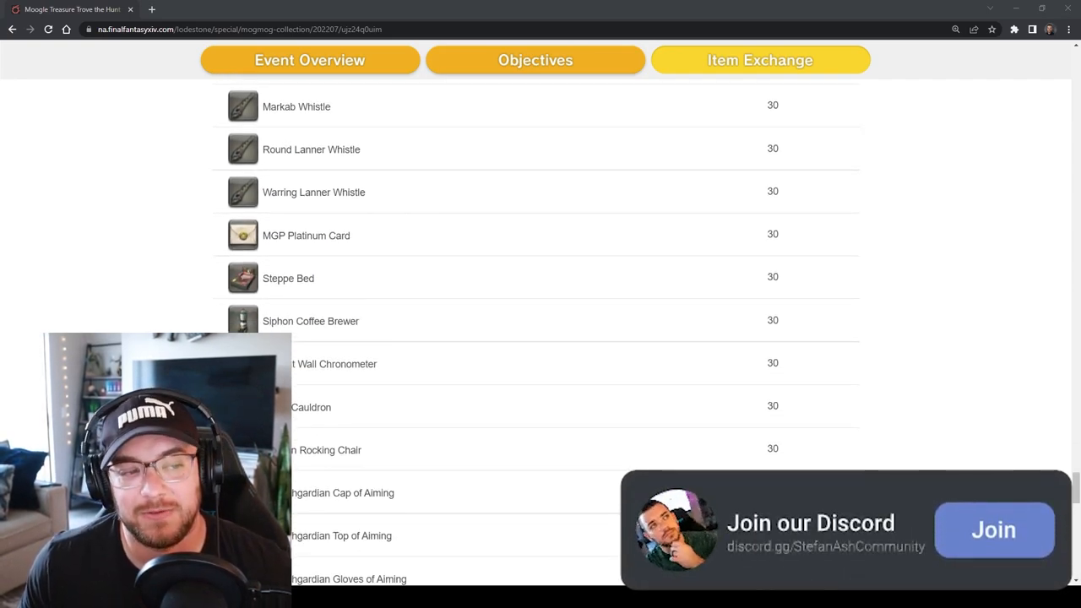
{"action": "left_click", "coordinate": [993, 530]}
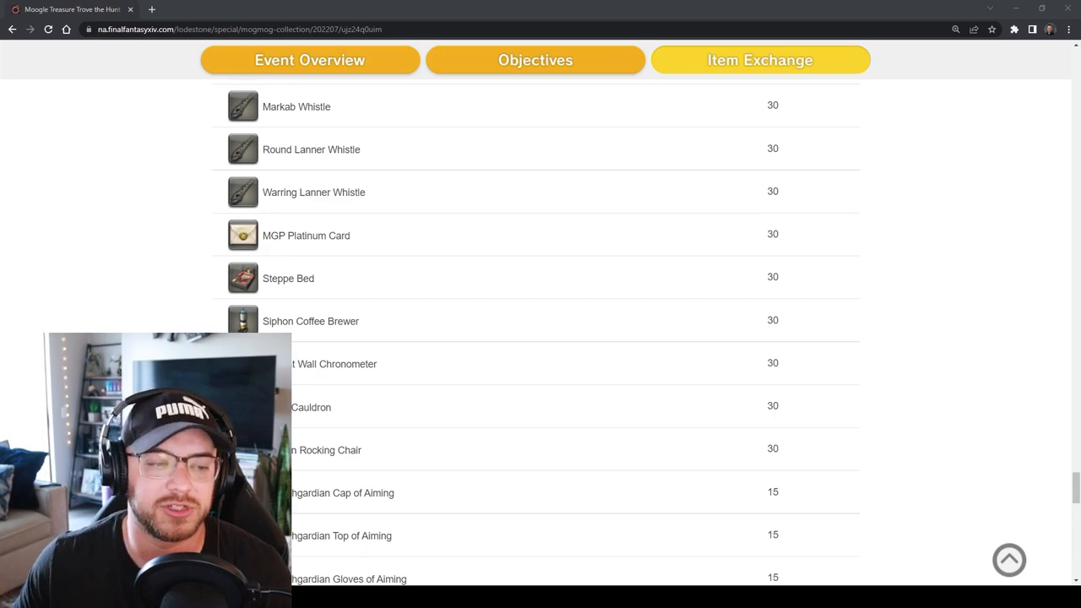
{"action": "scroll", "scroll_direction": "down", "scroll_amount": 3}
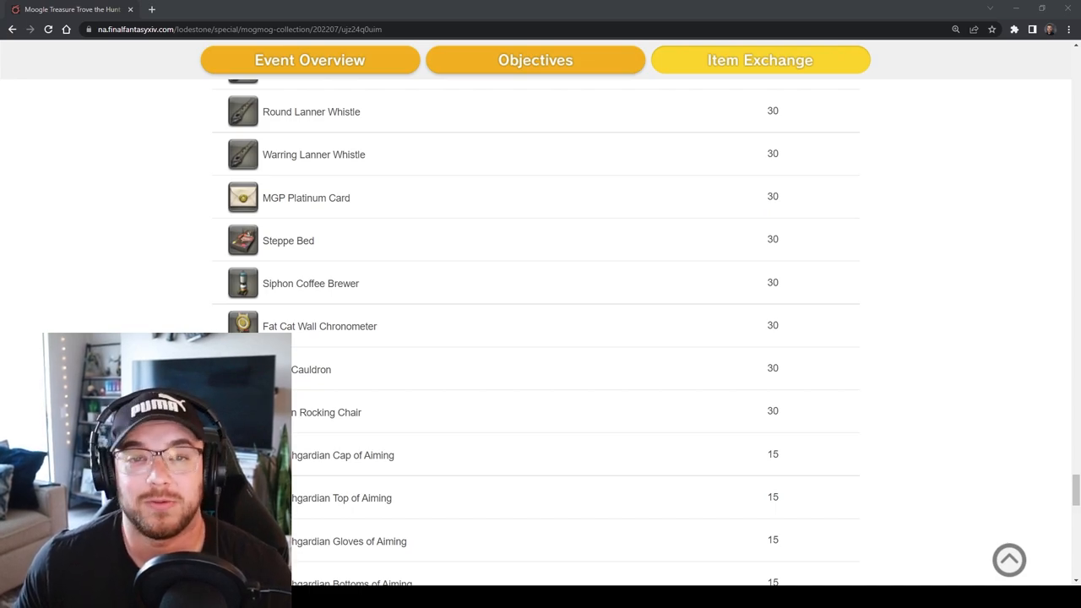
Scroll through the 10- and 7-tomestone items and Magicked Prism to the quest-requirement footnotes
{"action": "scroll", "scroll_direction": "down", "scroll_amount": 3}
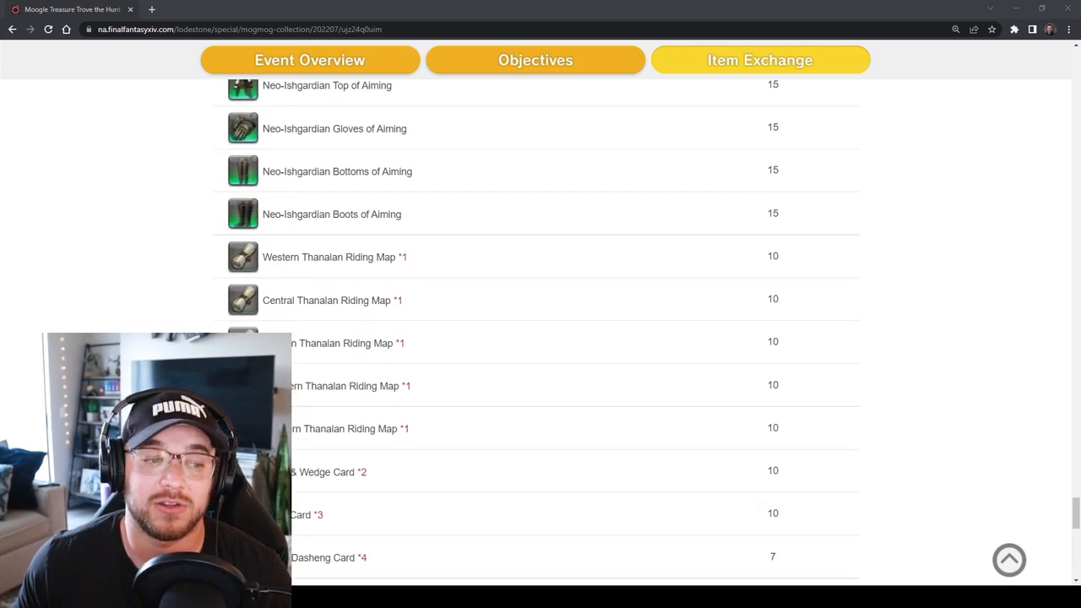
{"action": "scroll", "scroll_direction": "down", "scroll_amount": 3}
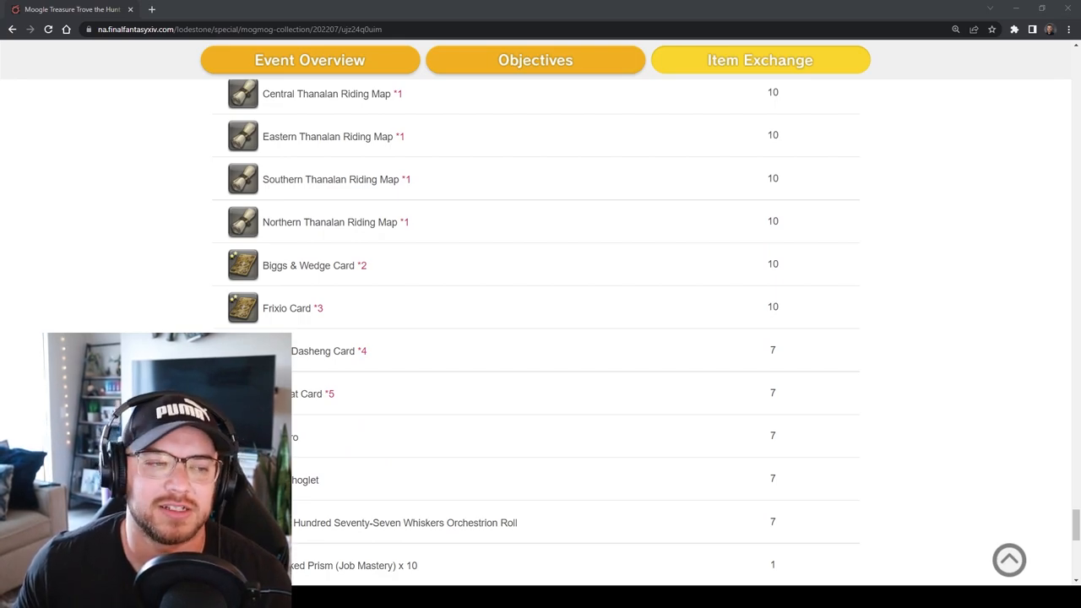
{"action": "scroll", "scroll_direction": "down", "scroll_amount": 3}
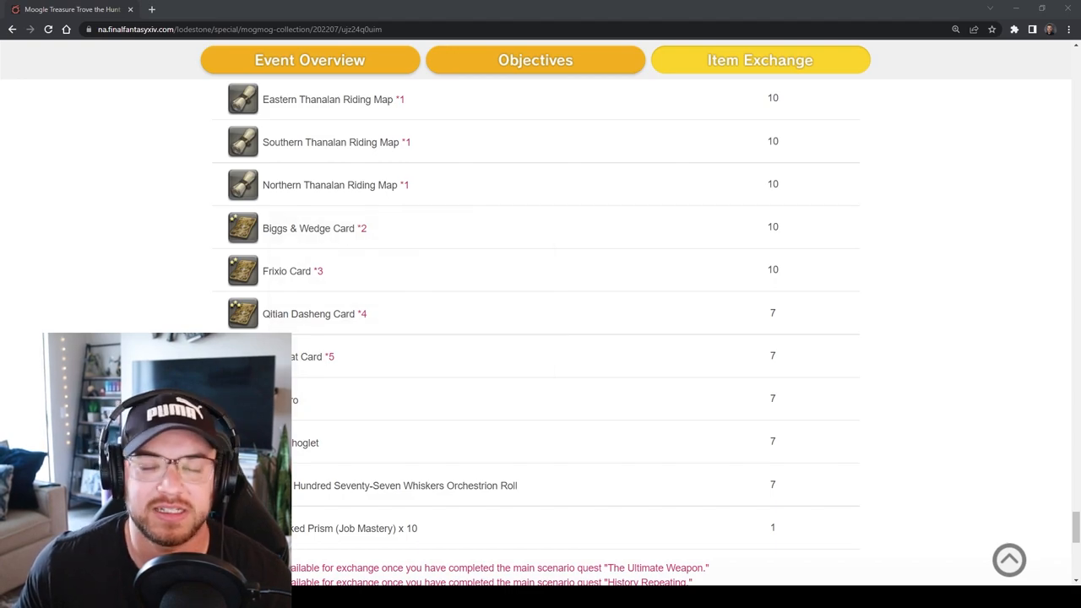
{"action": "scroll", "scroll_direction": "down", "scroll_amount": 3}
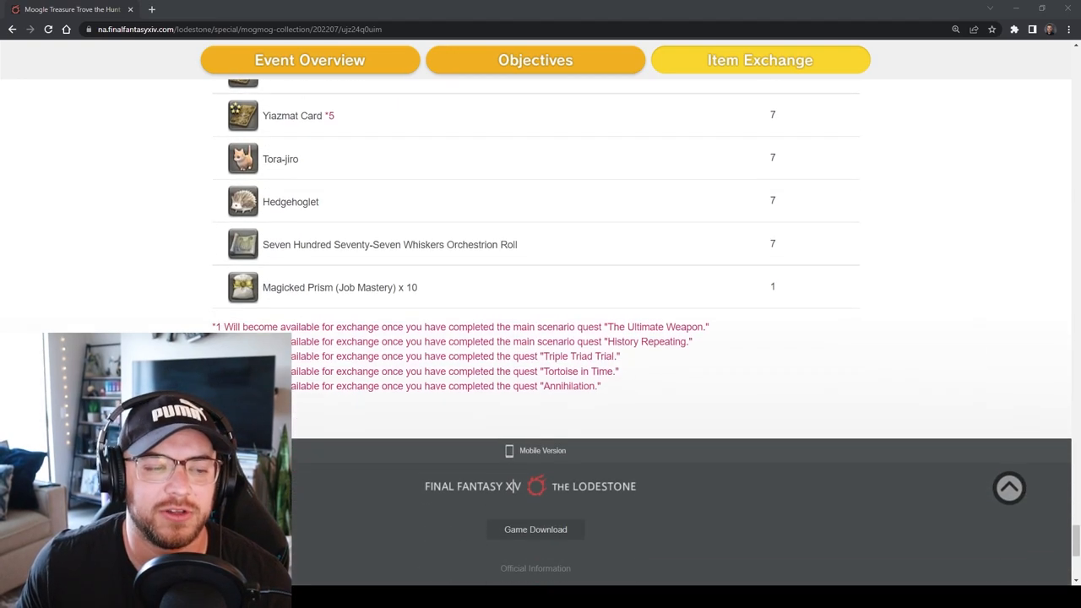
Jump back to the seven-tomestone objectives, Orbonne Monastery and The Praetorium, via the sticky header
{"action": "left_click", "coordinate": [533, 61]}
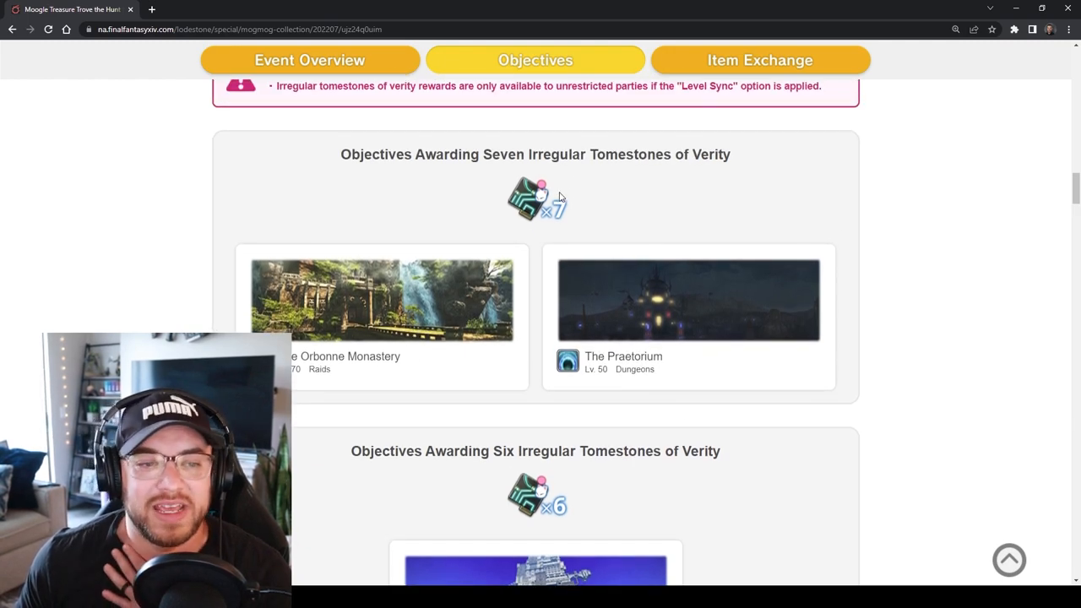
{"action": "mouse_move", "coordinate": [650, 517]}
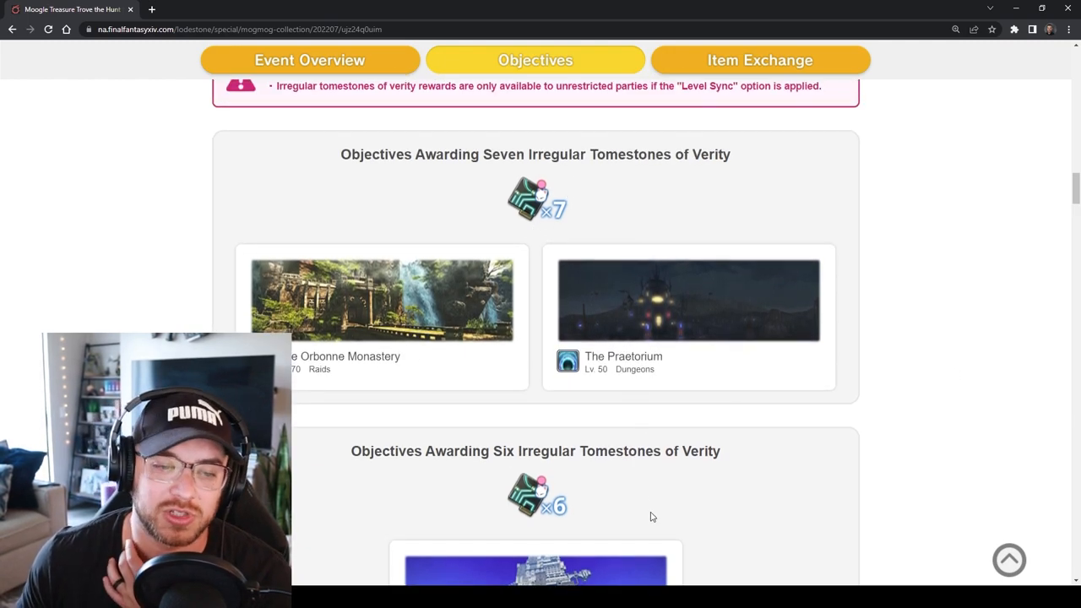
{"action": "mouse_move", "coordinate": [625, 334]}
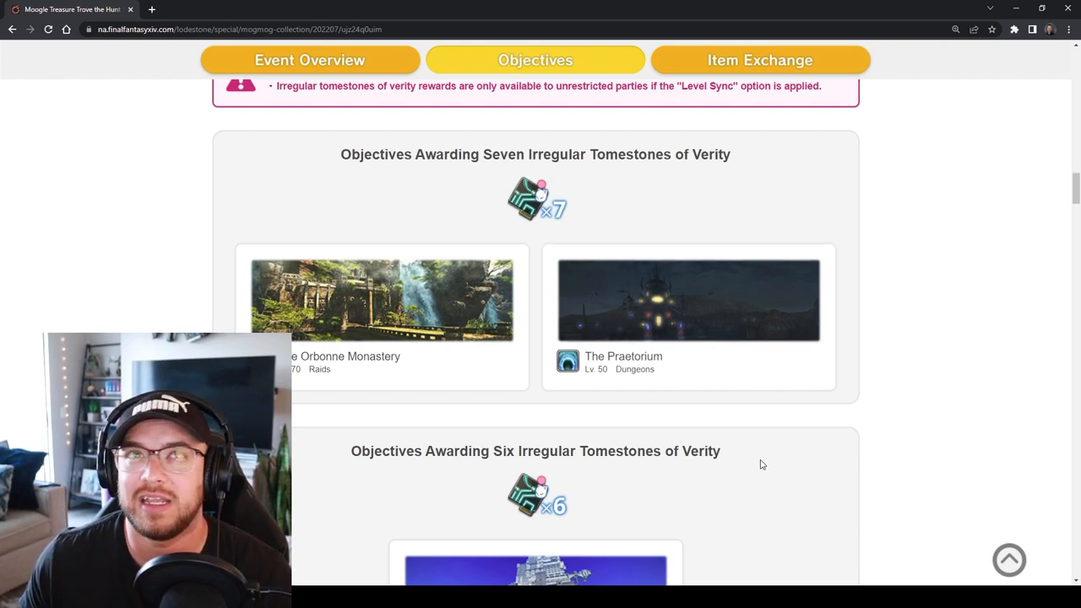
{"action": "mouse_move", "coordinate": [770, 407]}
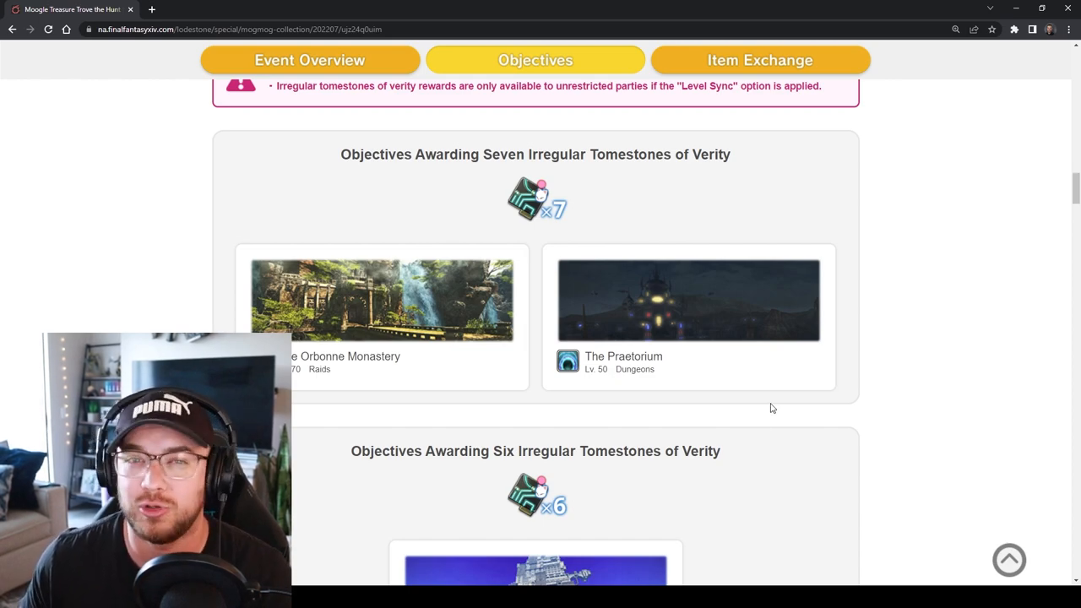
Scroll past the four-tomestone dungeons to the three-tomestone duties Porta Decumana and Dzemael Darkhold
{"action": "scroll", "scroll_direction": "down", "scroll_amount": 3}
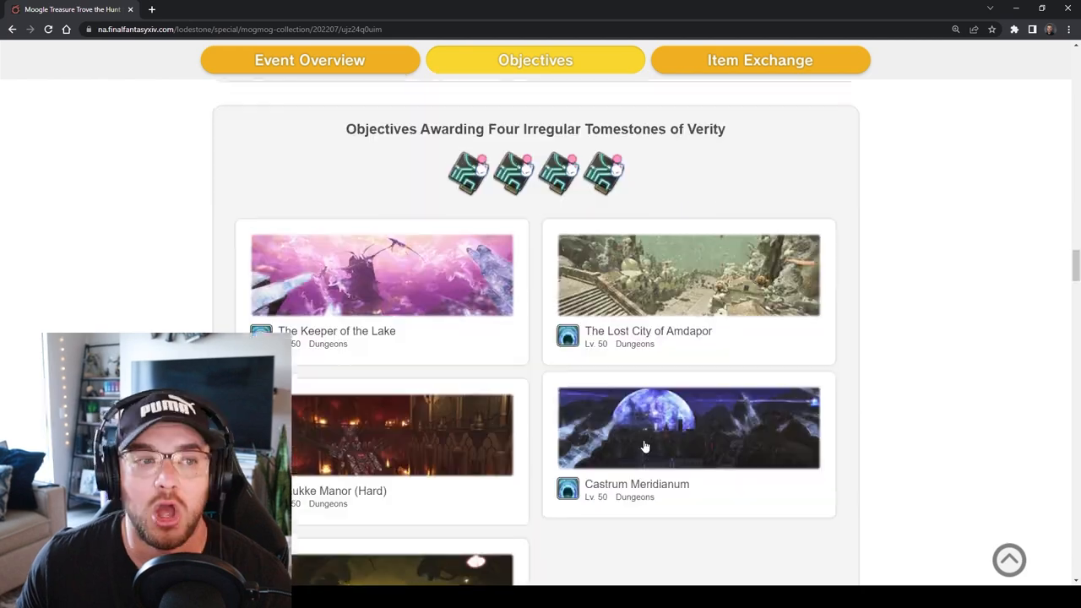
{"action": "scroll", "scroll_direction": "down", "scroll_amount": 3}
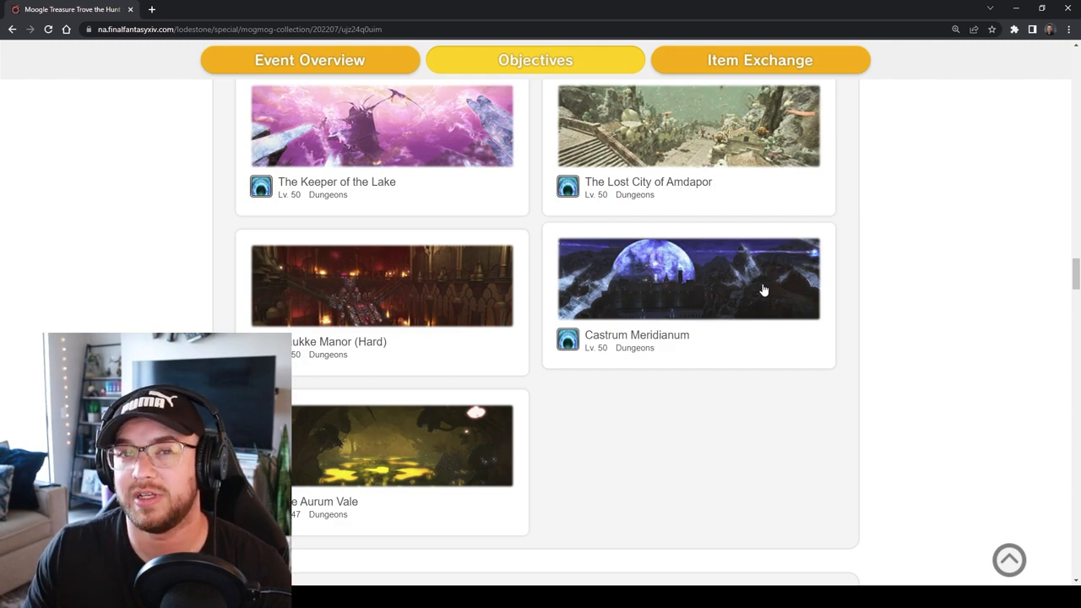
{"action": "mouse_move", "coordinate": [749, 269]}
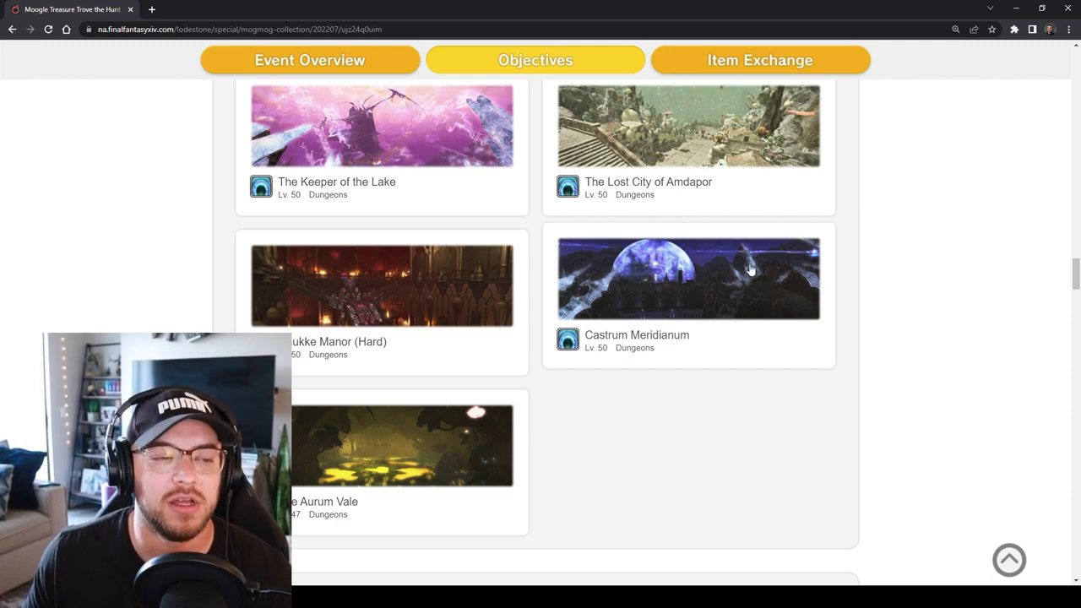
{"action": "scroll", "scroll_direction": "down", "scroll_amount": 3}
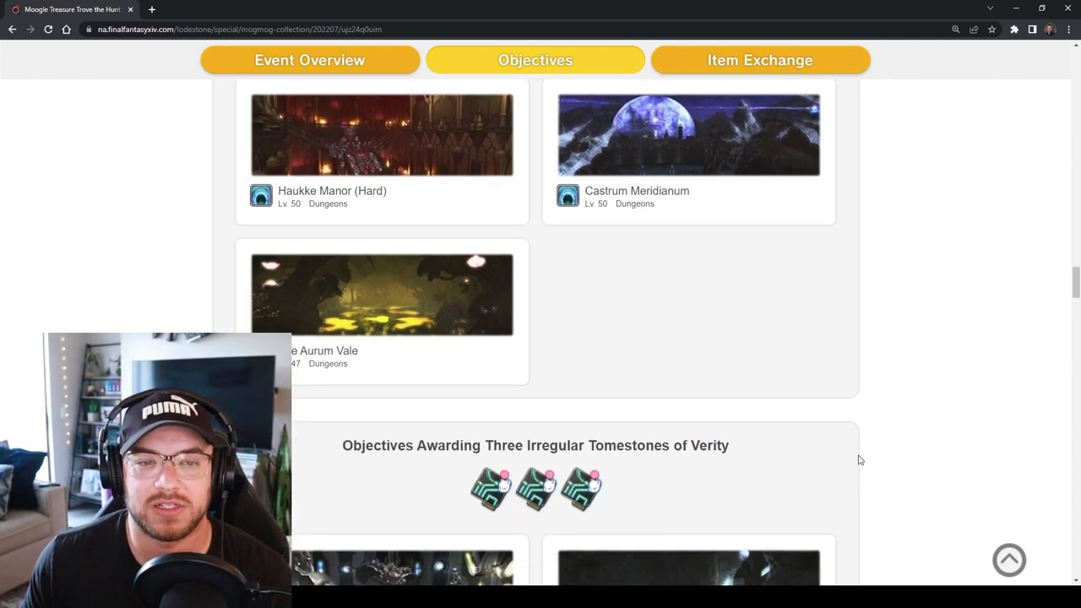
{"action": "scroll", "scroll_direction": "down", "scroll_amount": 3}
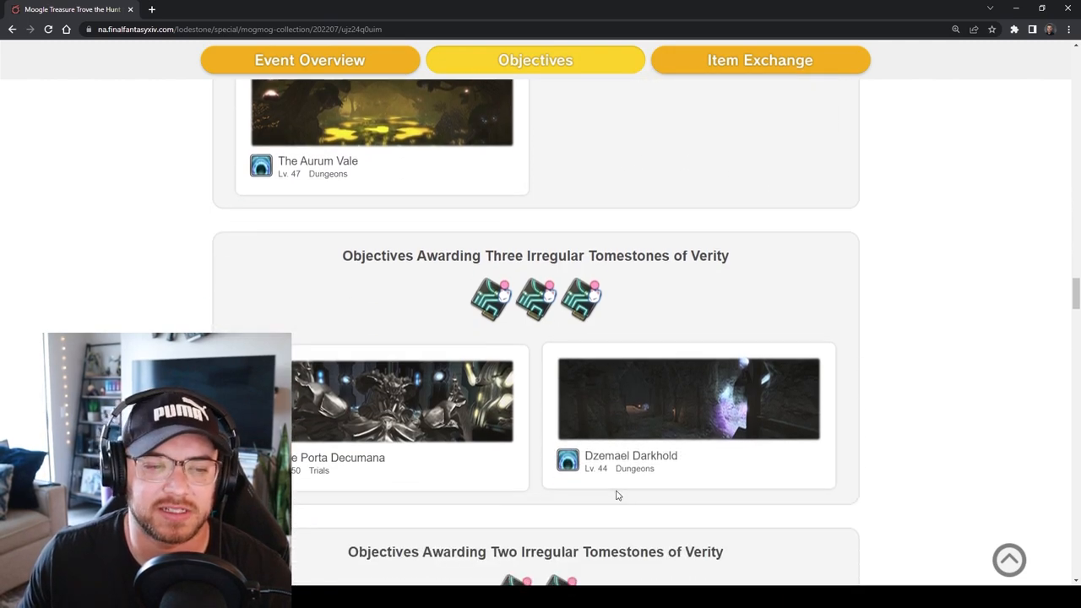
Scroll back up to the opening event description, ending on the Patreon supporters outro
{"action": "scroll", "scroll_direction": "up", "scroll_amount": 3}
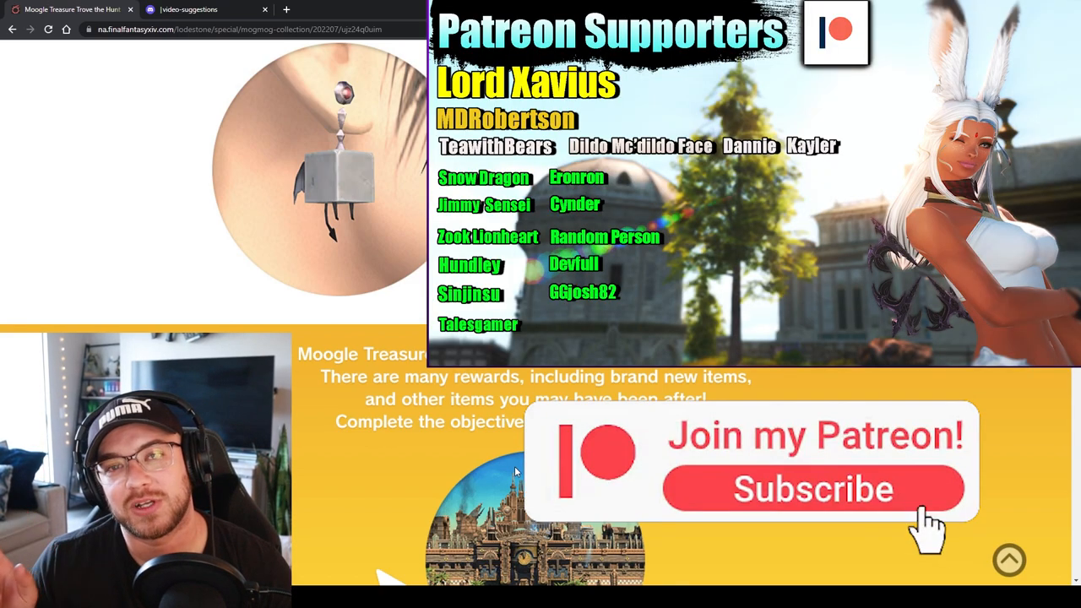
{"action": "left_click", "coordinate": [814, 490]}
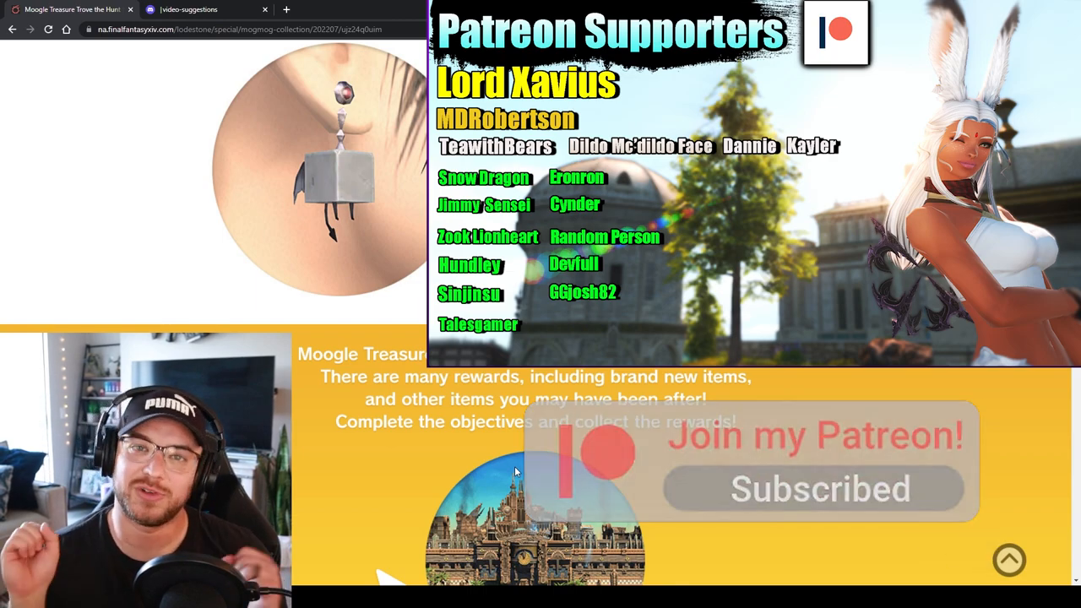